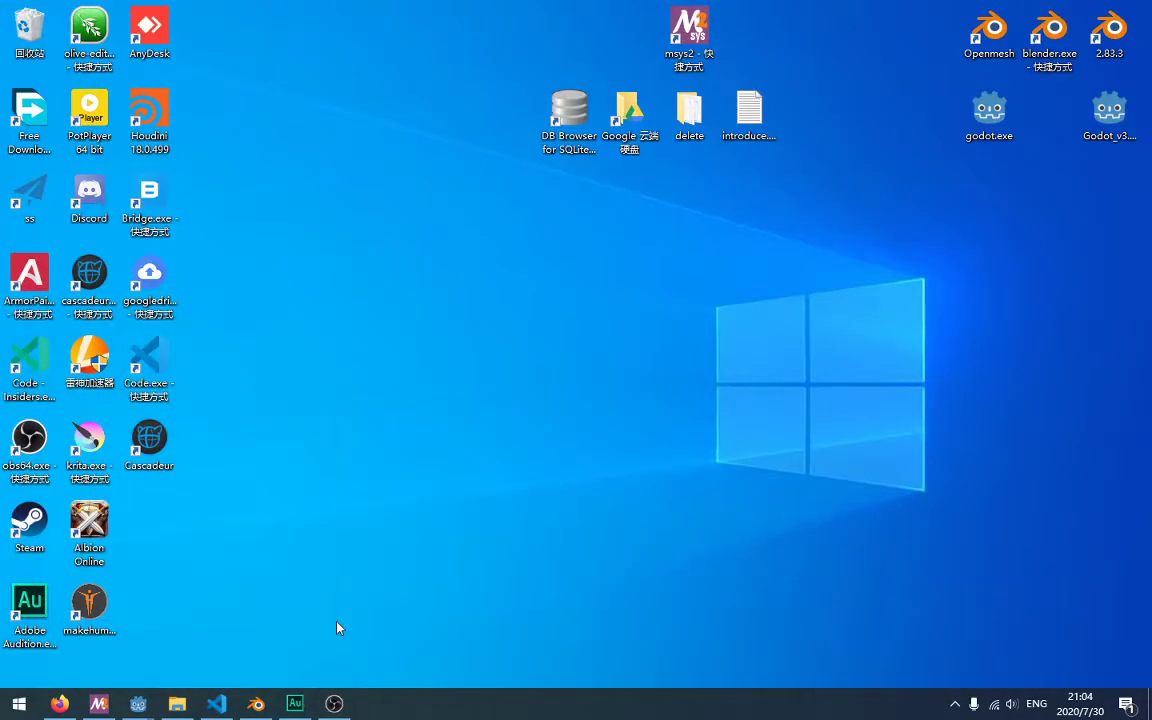
pyautogui.moveTo(180, 643)
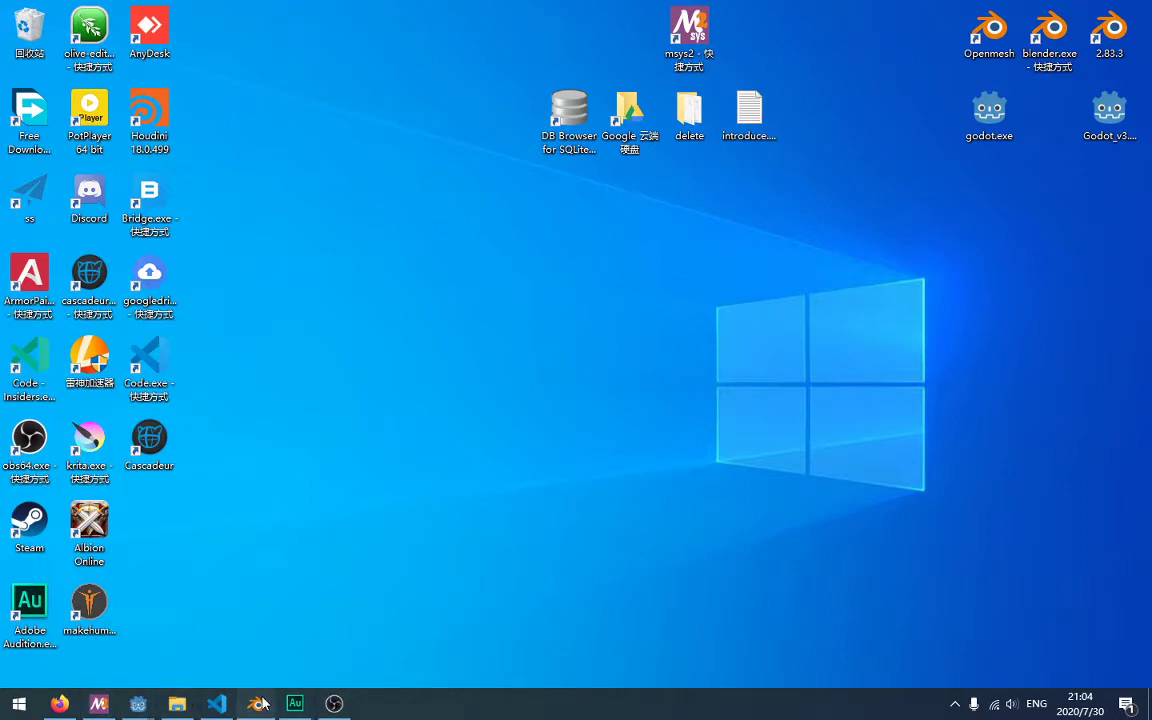
# Scatter five Suzanne copies across the grey Plane using the Scatter addon.
pyautogui.click(256, 703)
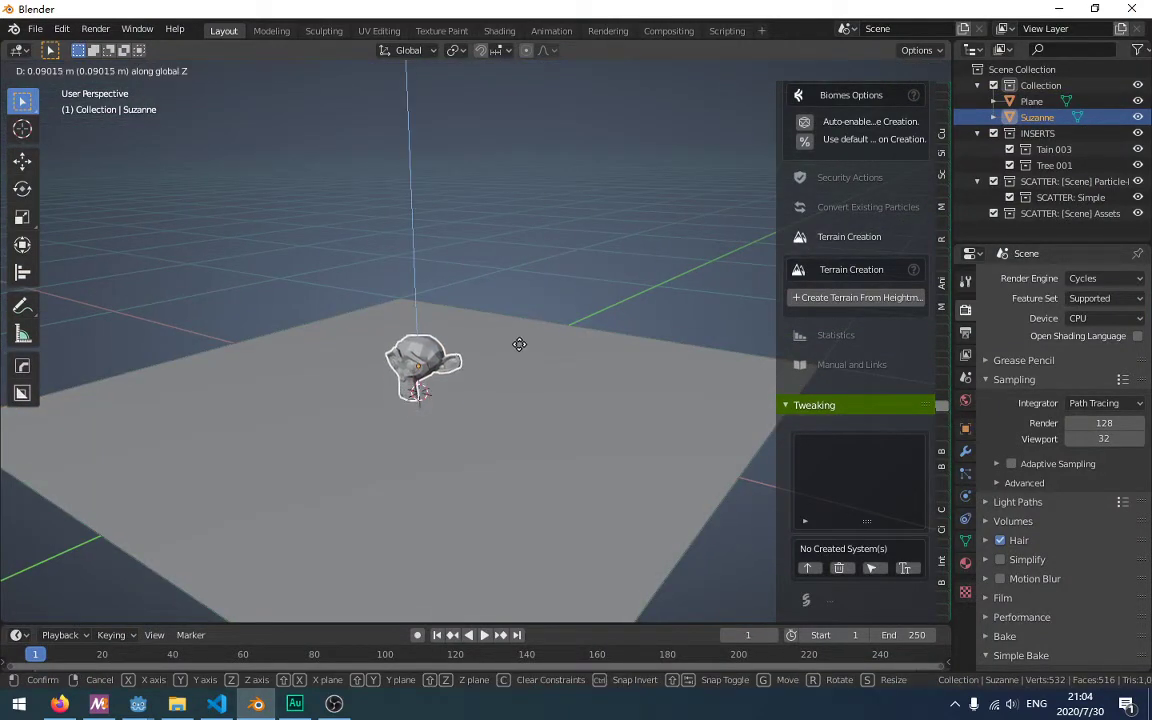
pyautogui.moveTo(423, 367); pyautogui.dragTo(327, 307)
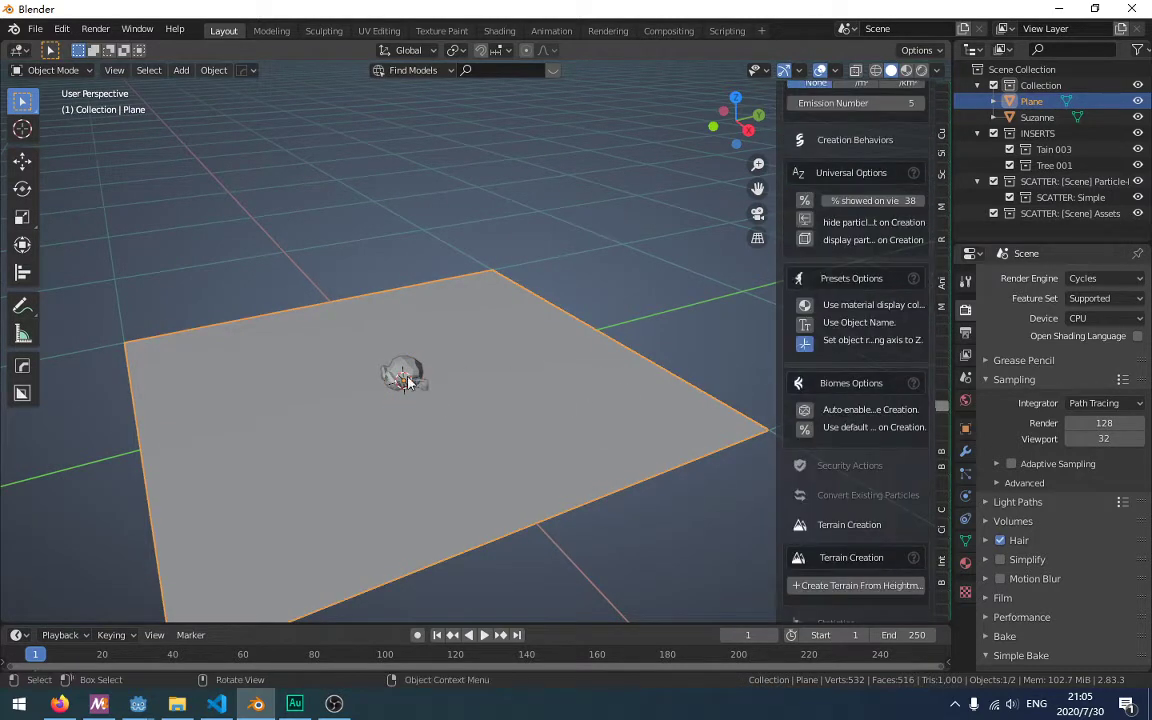
pyautogui.click(1037, 117)
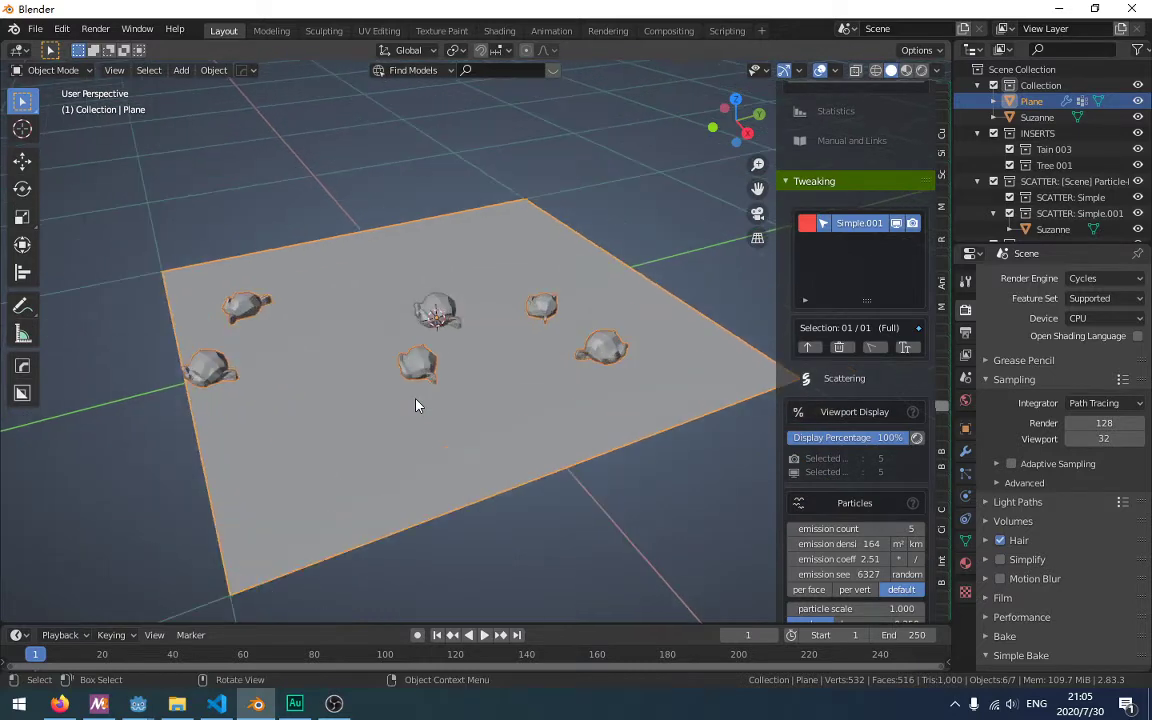
# Export the scene as a Godot .escn to the terrian folder, deleting the old untitled.escn.
pyautogui.click(34, 28)
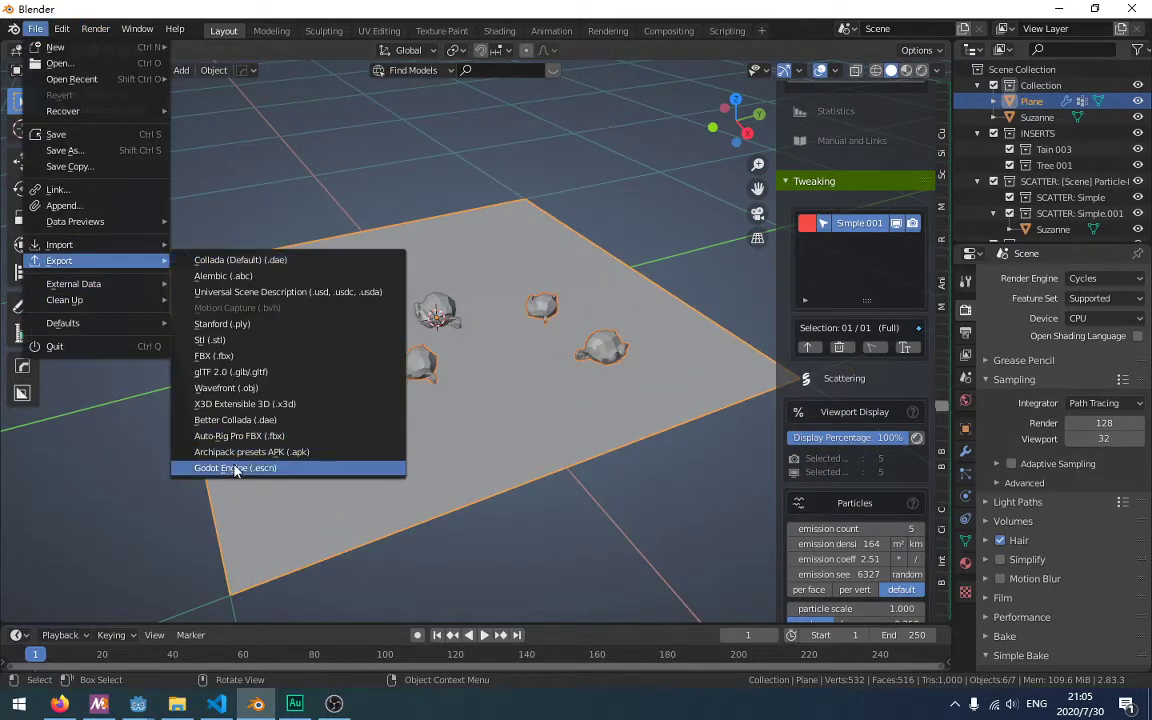
pyautogui.click(234, 468)
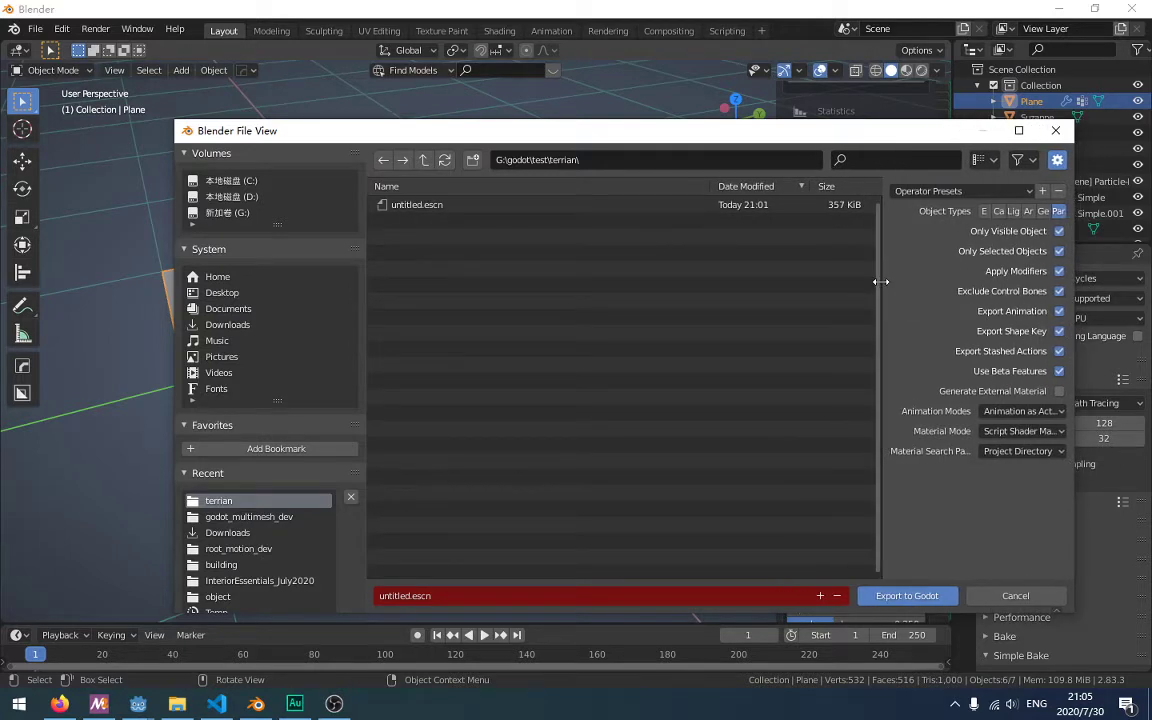
pyautogui.moveTo(880, 282); pyautogui.dragTo(660, 282)
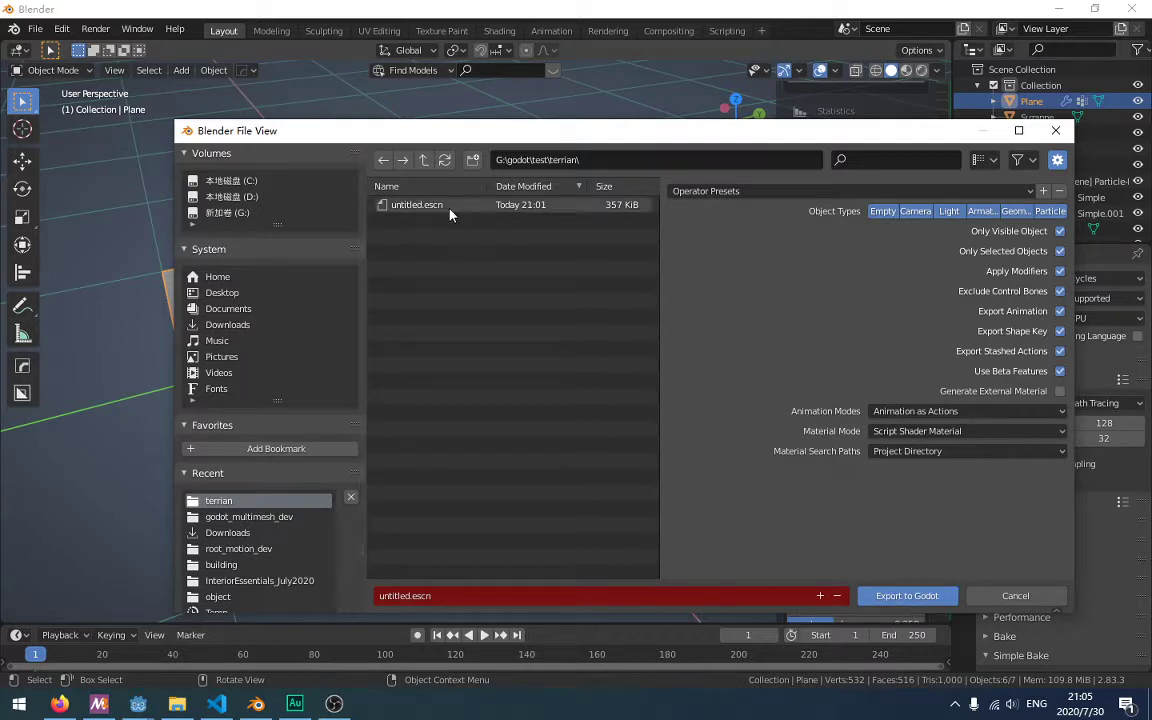
pyautogui.rightClick(450, 204)
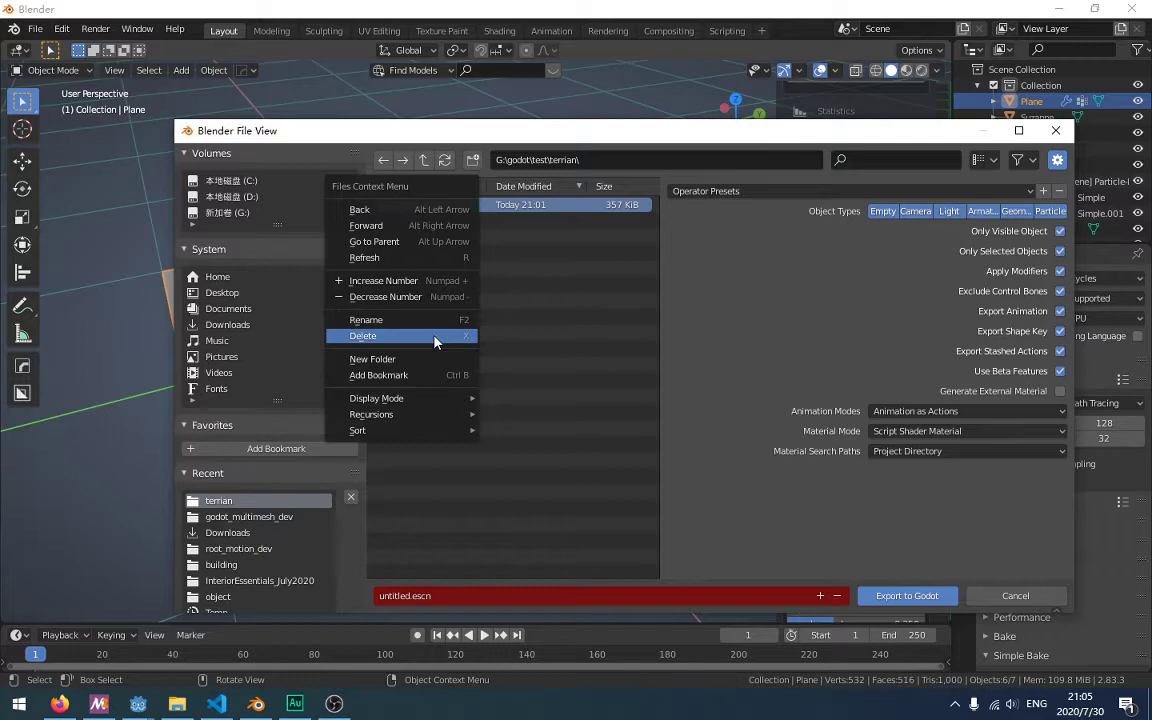
pyautogui.click(363, 335)
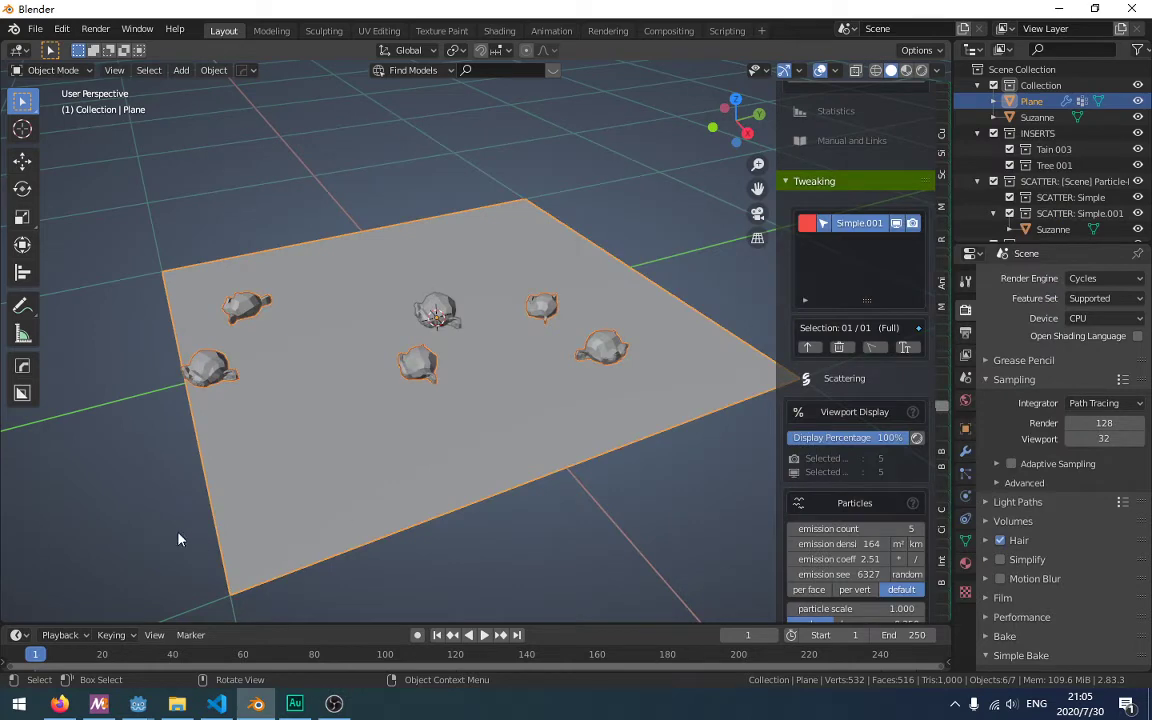
pyautogui.moveTo(138, 703)
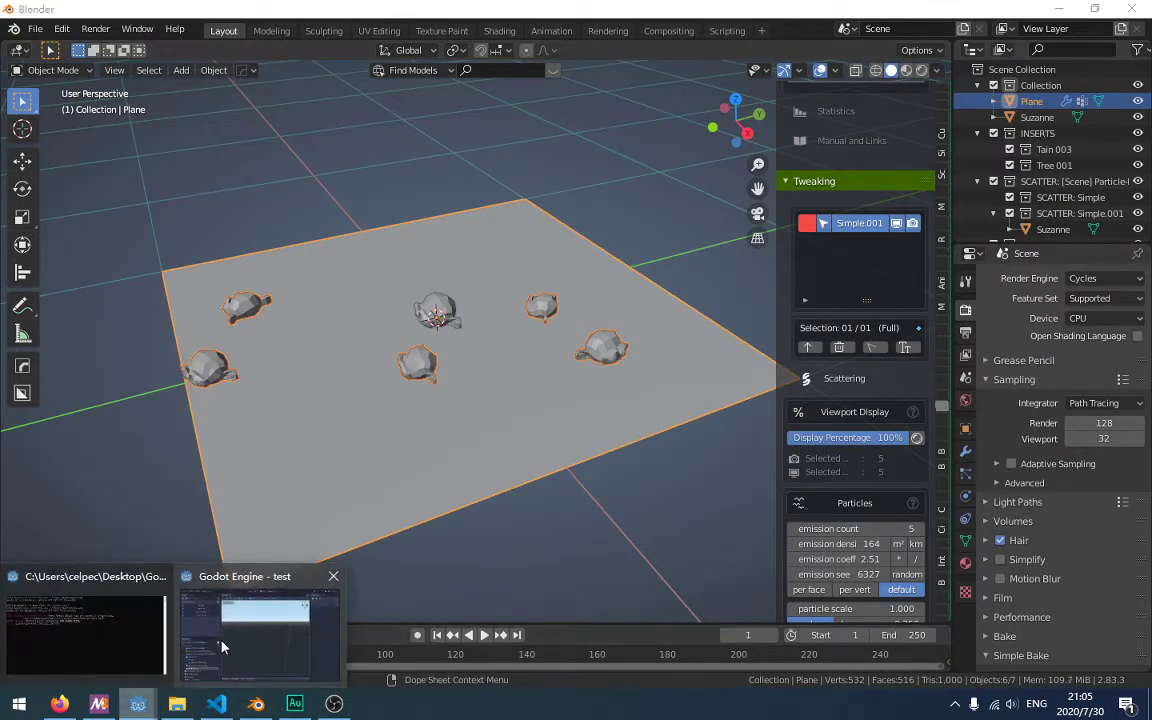
# Open the exported untitled.escn from the FileSystem dock in the Godot editor.
pyautogui.click(259, 635)
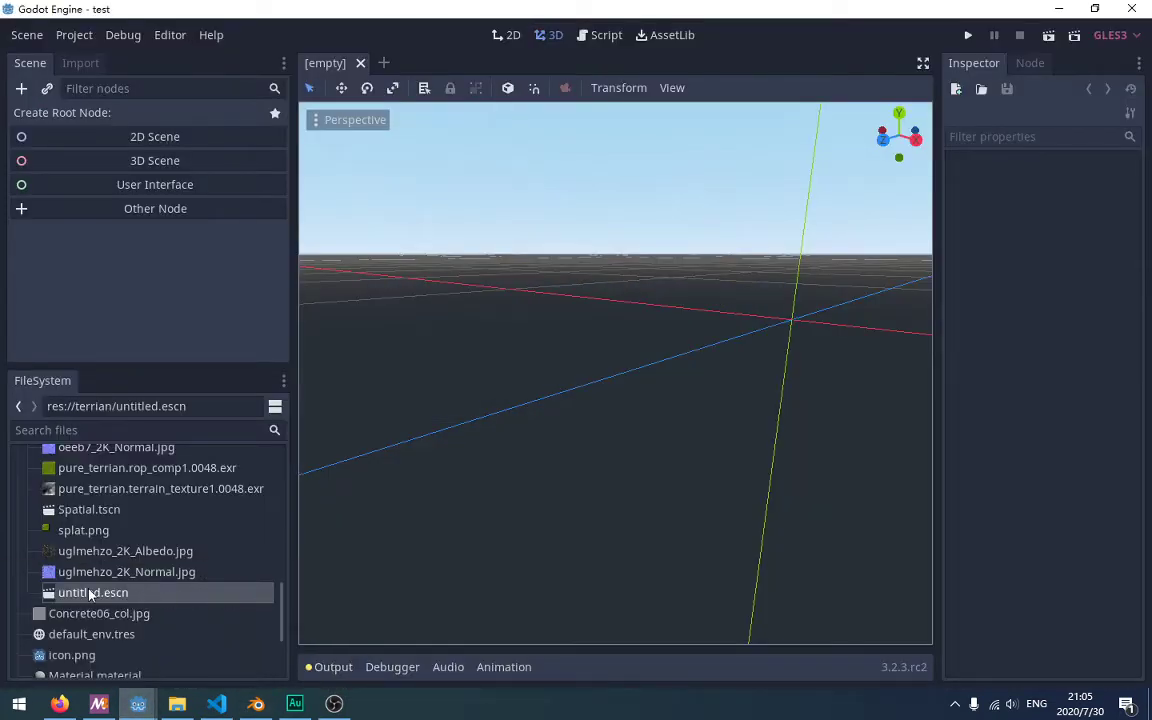
pyautogui.doubleClick(94, 592)
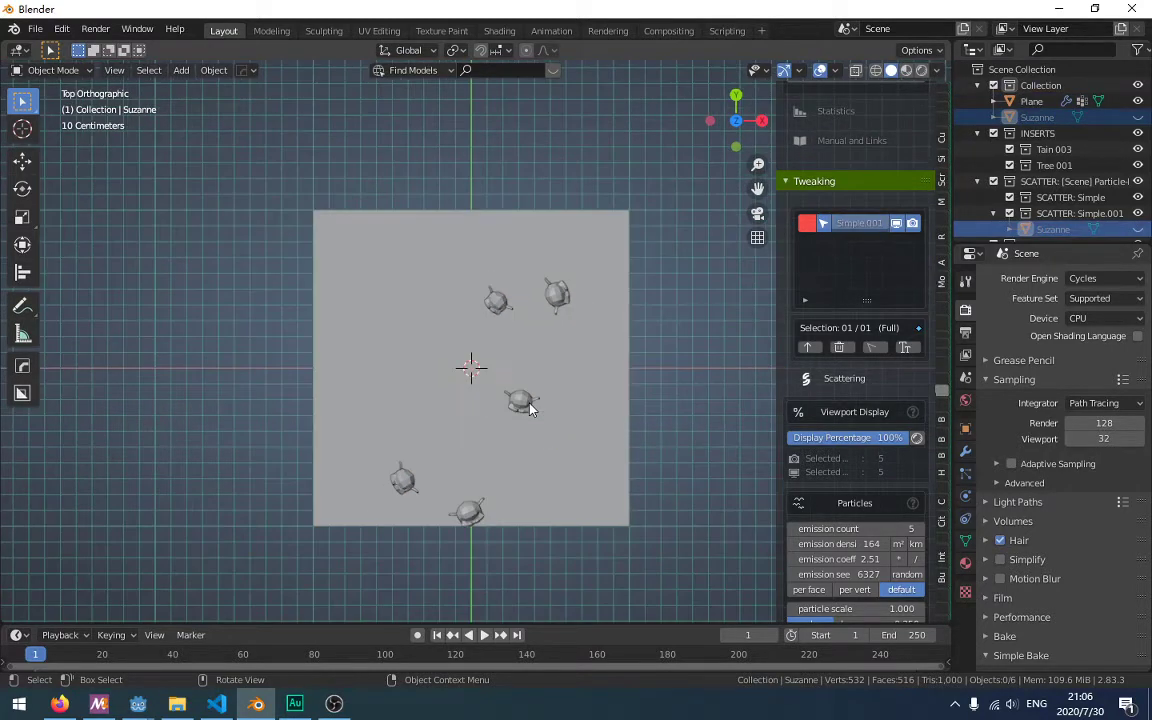
pyautogui.scroll(3)
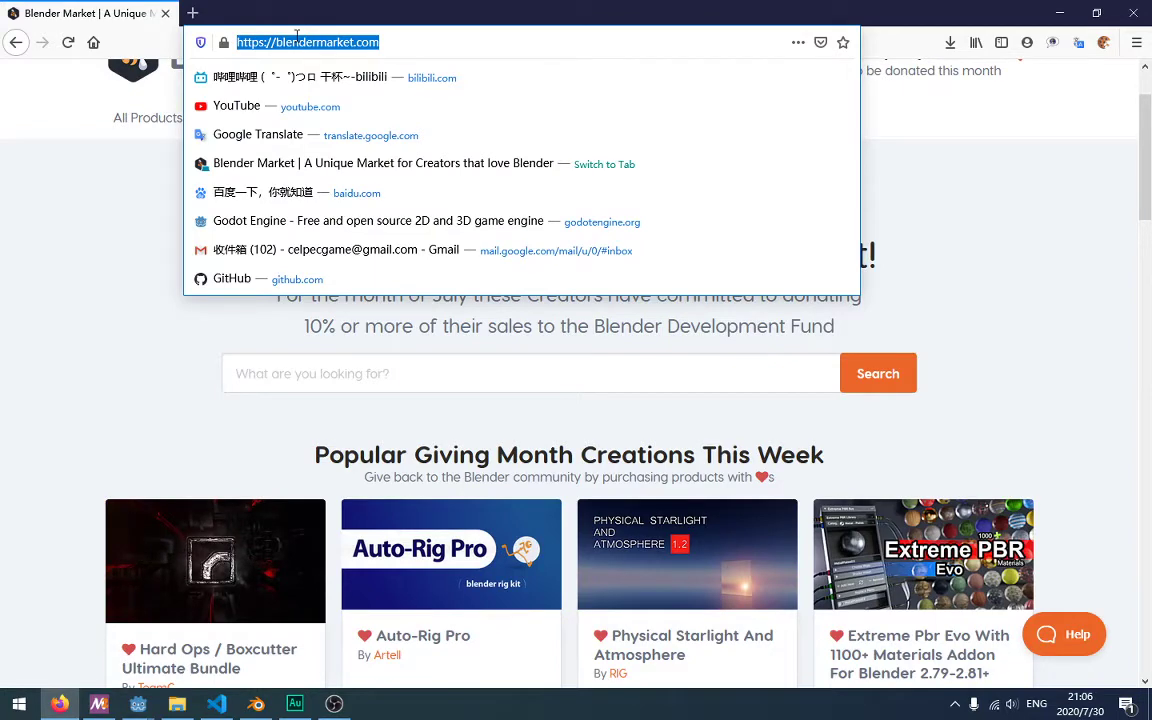
# Enter the epth/godot-blender-exporter repository path in Firefox's address bar.
pyautogui.write('epth')
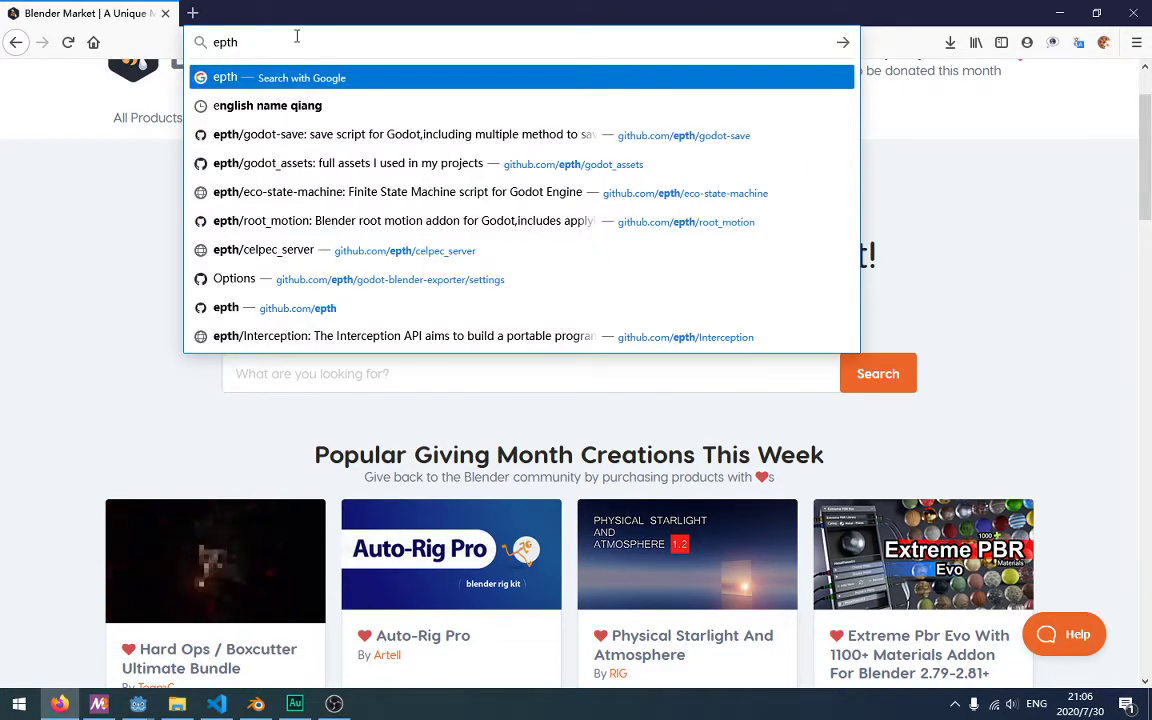
pyautogui.write('/')
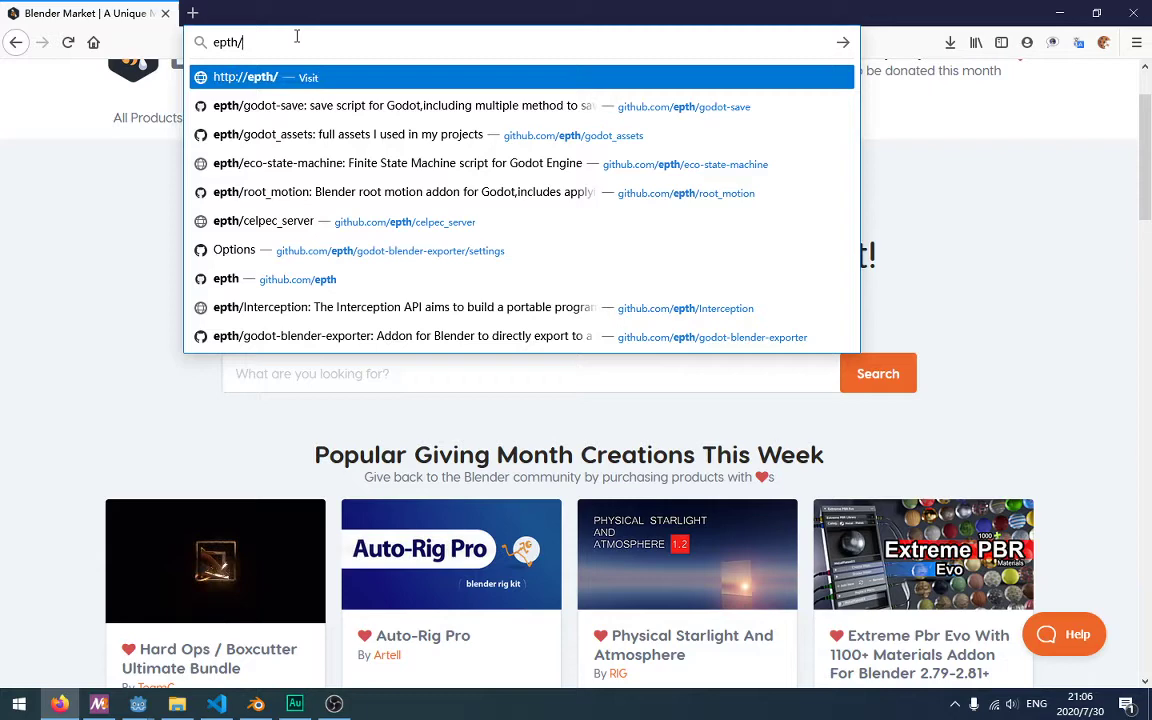
pyautogui.press('Backspace')
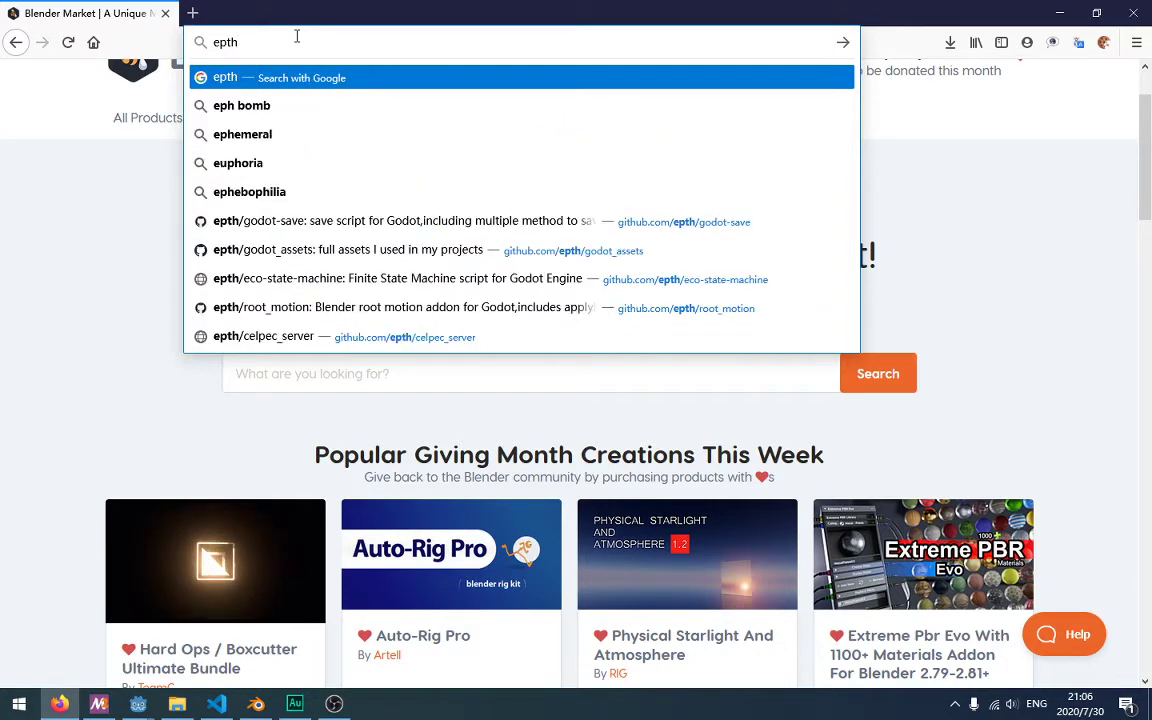
pyautogui.write('/godot-blender-exporter')
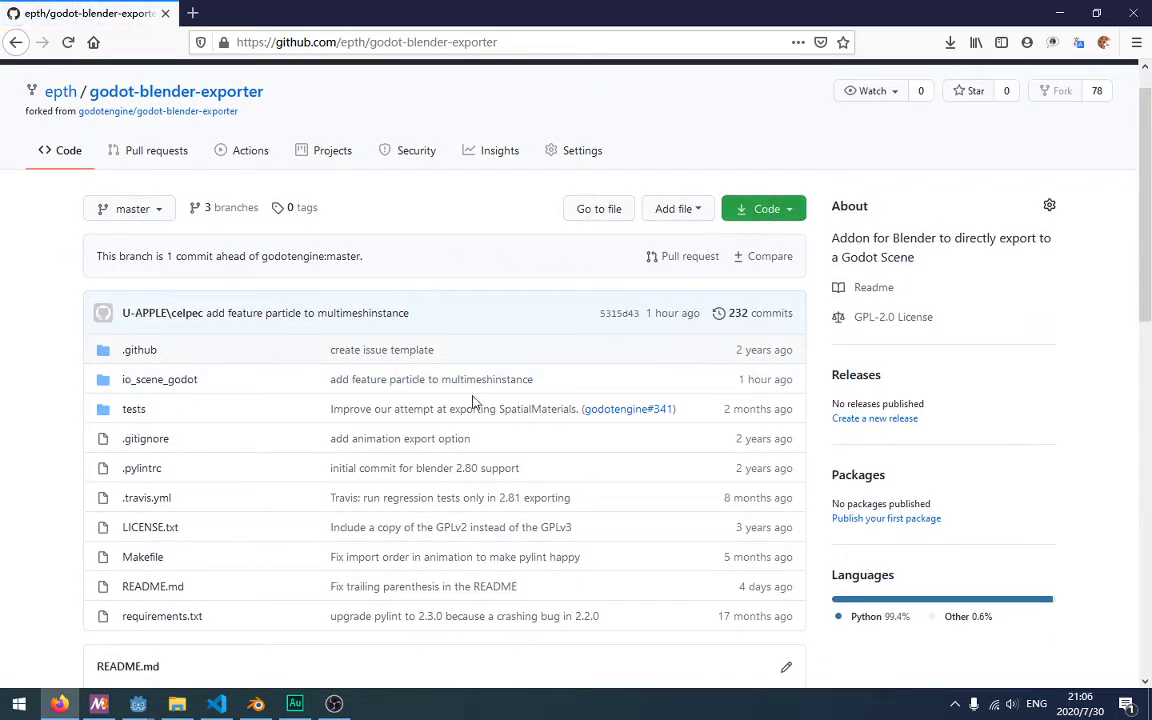
pyautogui.moveTo(30, 700)
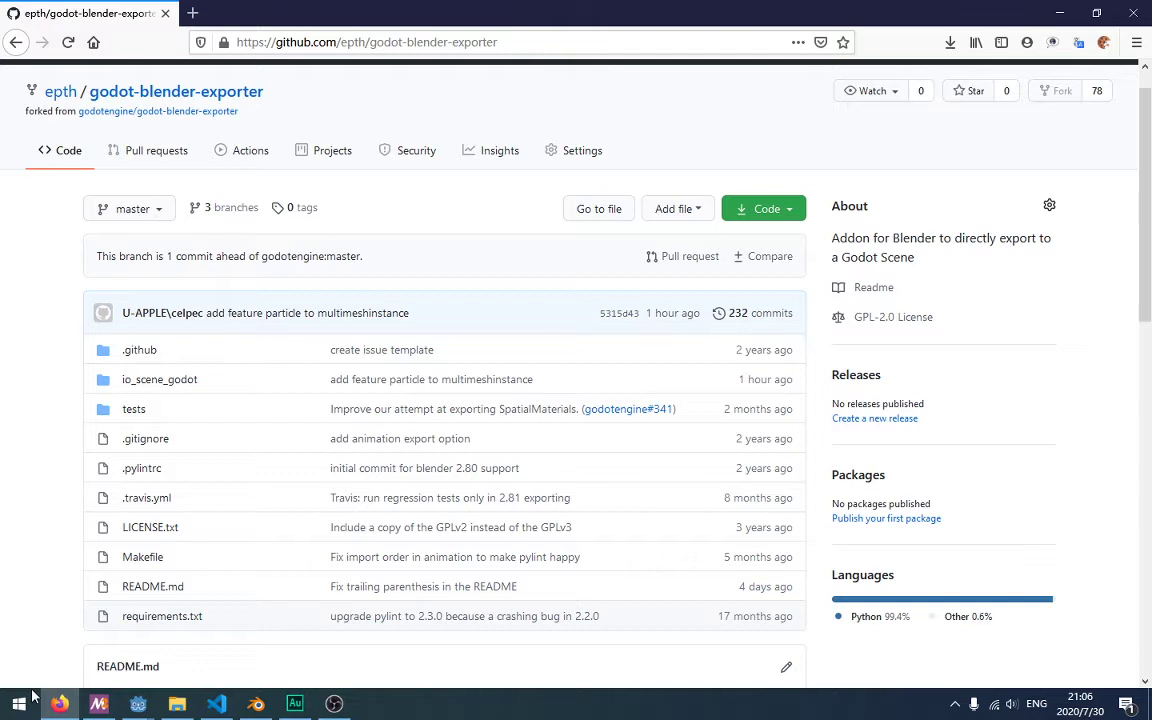